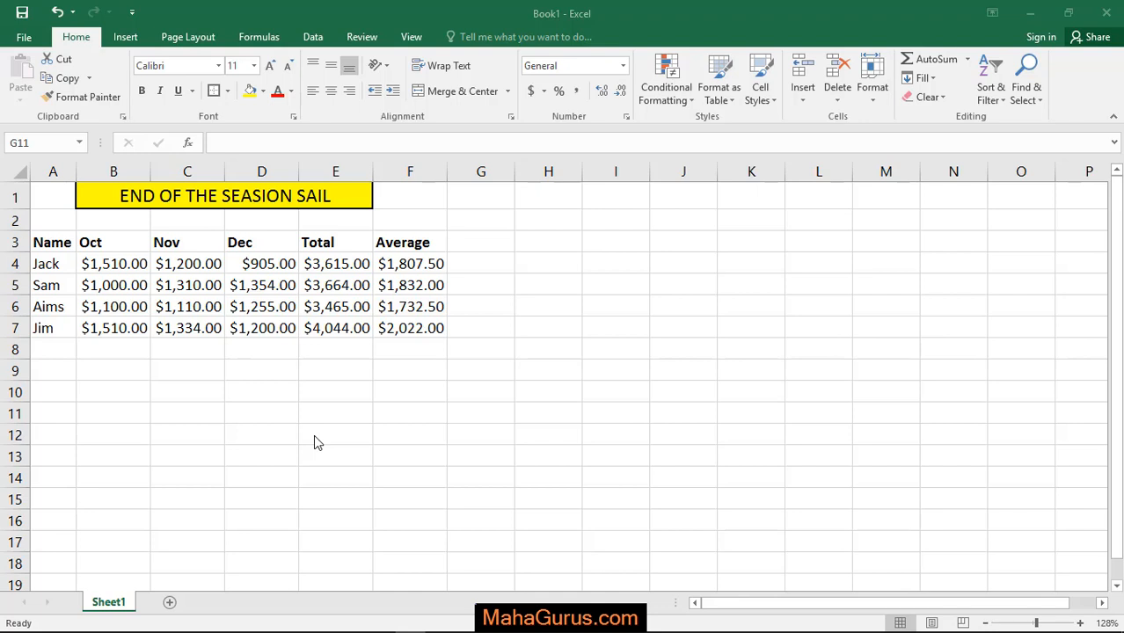
Step: Select the sales table range A3:F7, from the Name header to Jim's average
left_click(410, 242)
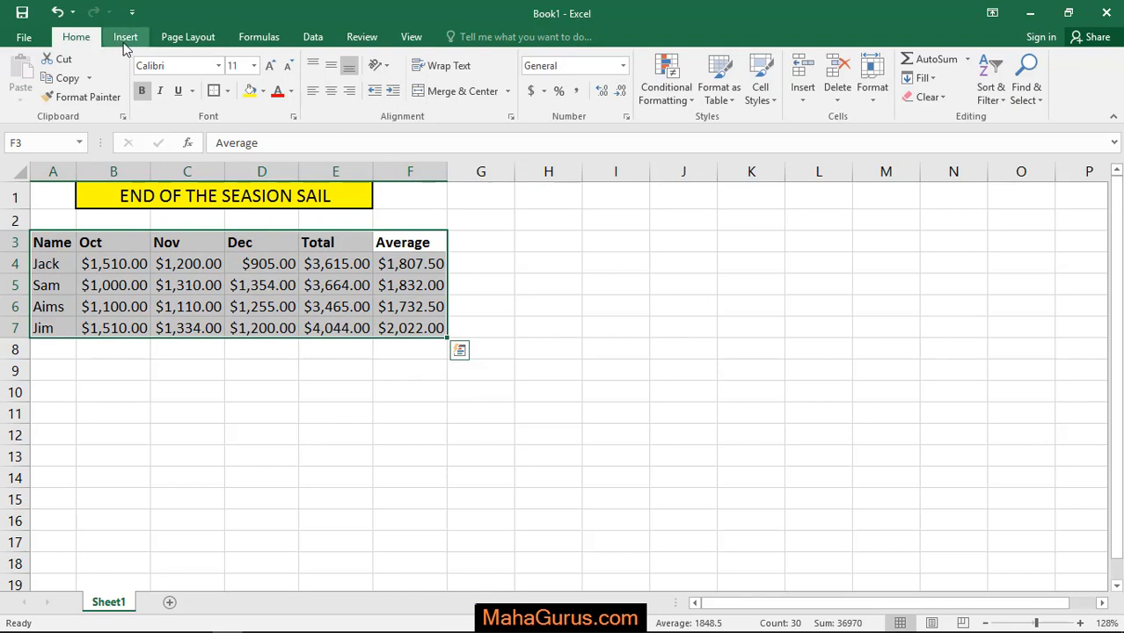
Step: Insert a 3-D Line chart from the Insert tab's Line or Area Chart dropdown
left_click(125, 37)
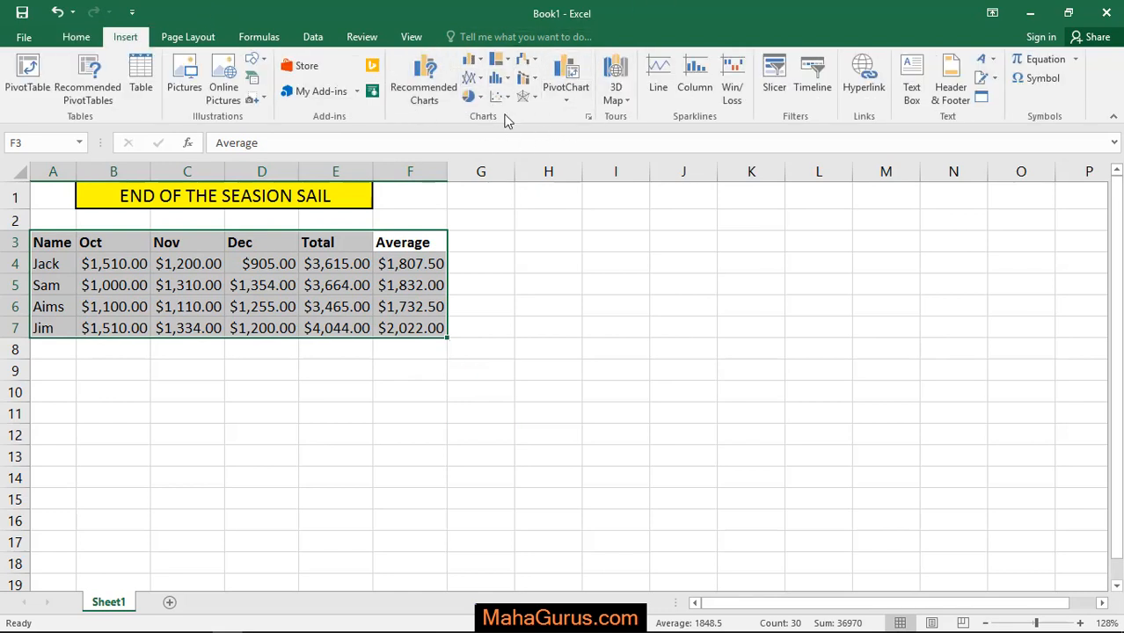
mouse_move(472, 78)
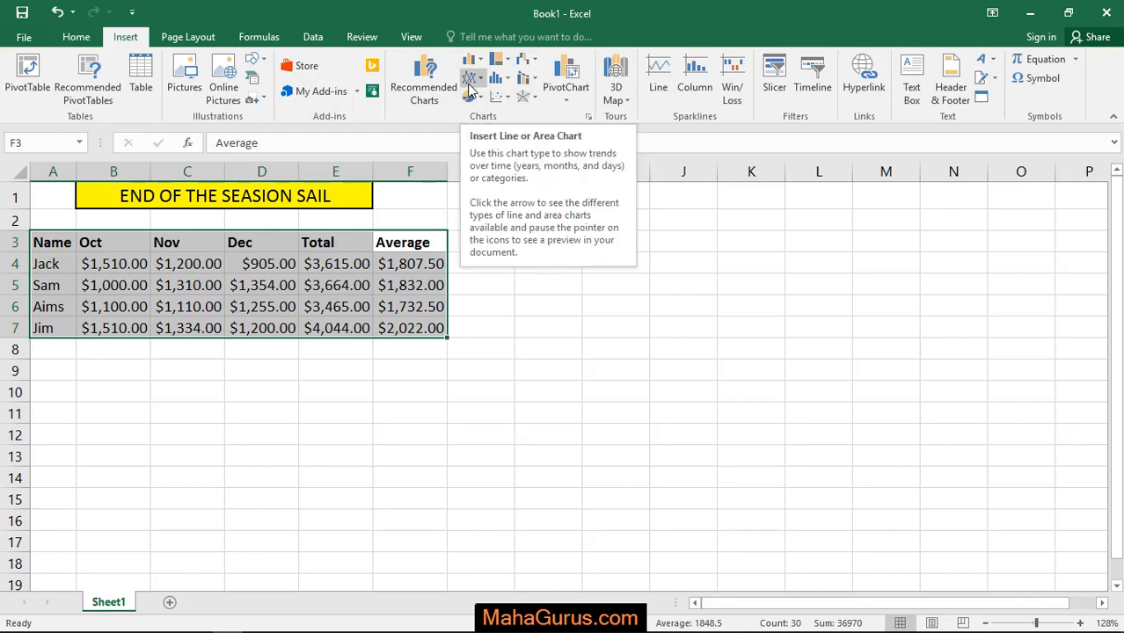
left_click(473, 79)
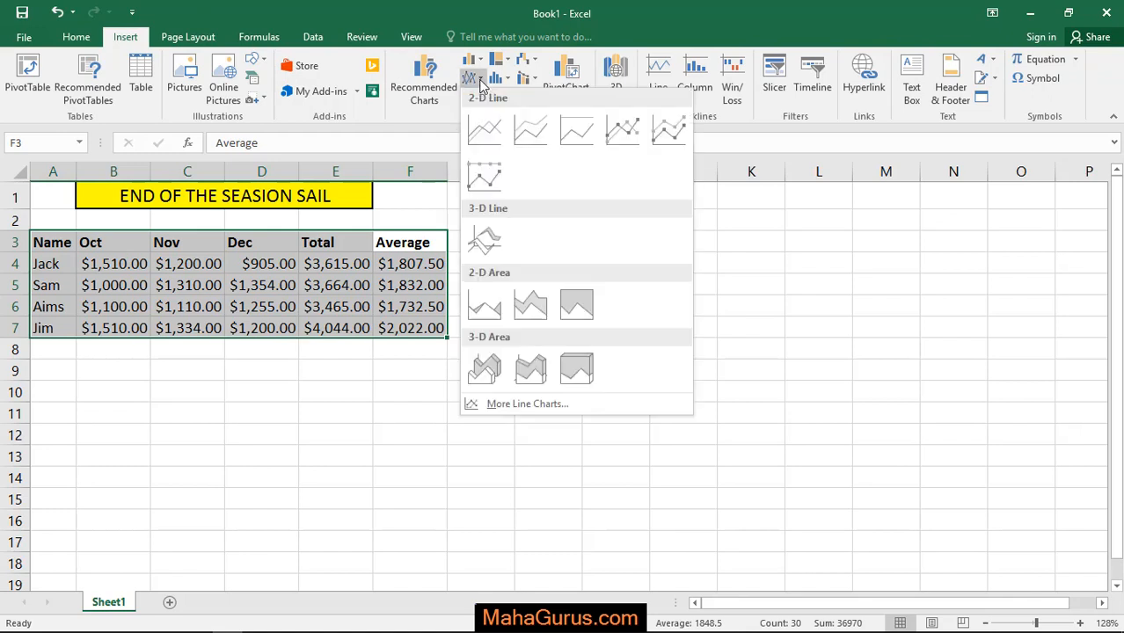
left_click(483, 176)
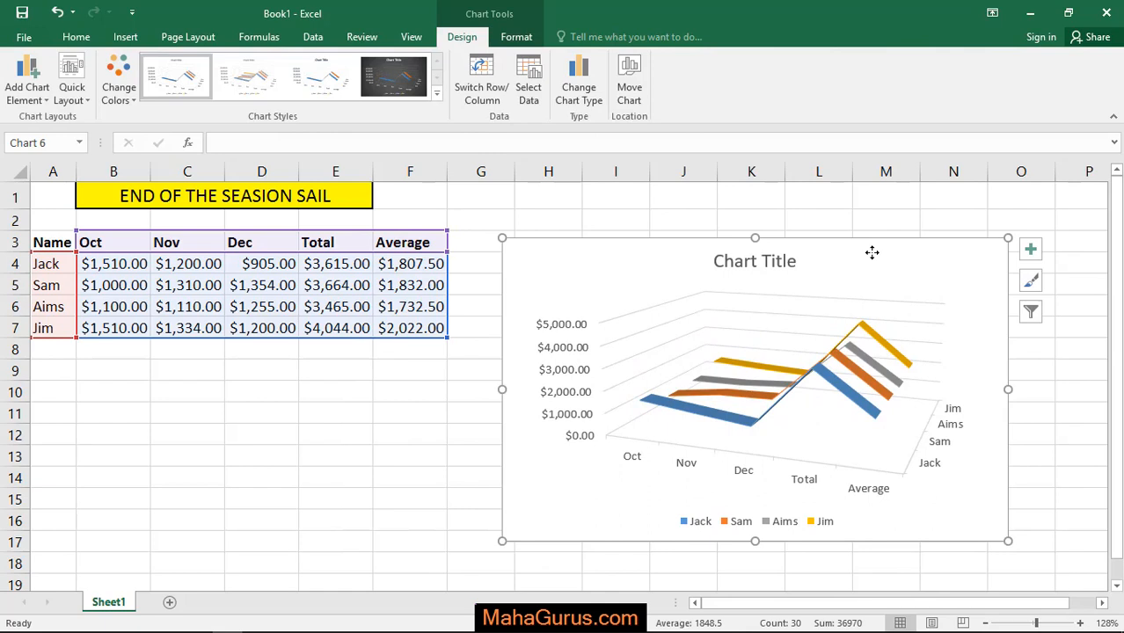
mouse_move(927, 261)
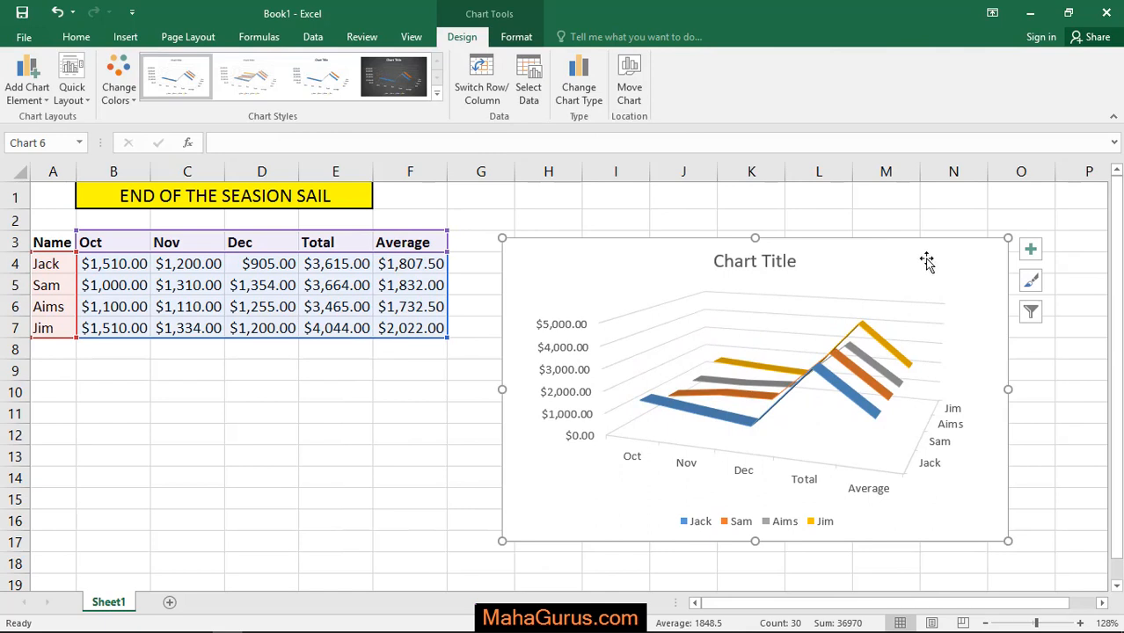
mouse_move(849, 369)
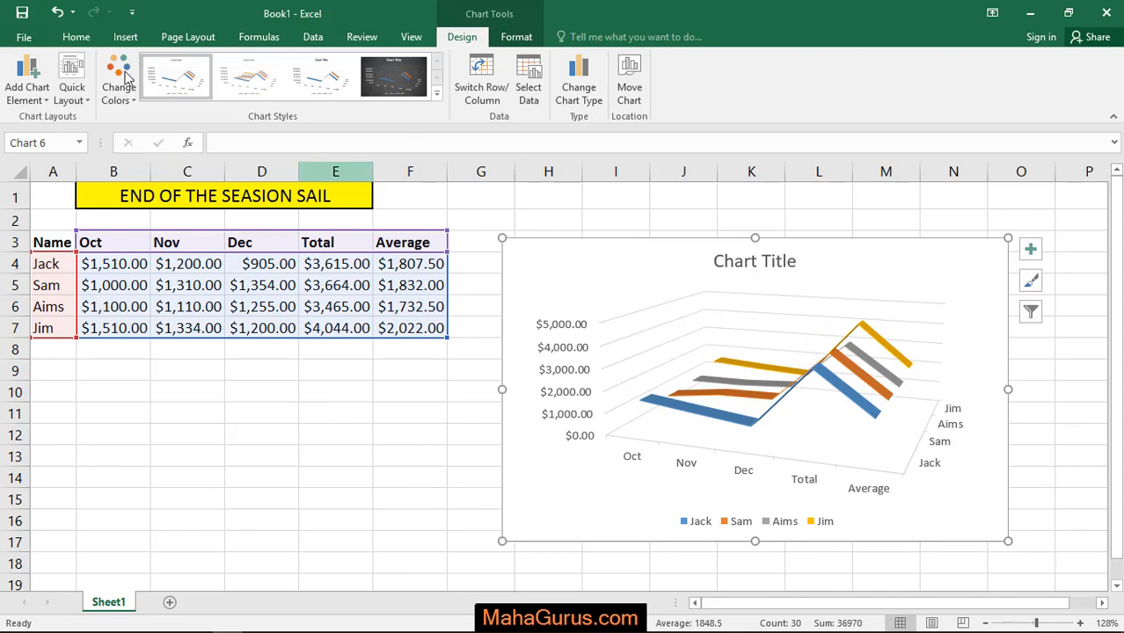
Step: Apply a monochrome orange palette, dark Style 3, and a Quick Layout with a data table
left_click(118, 79)
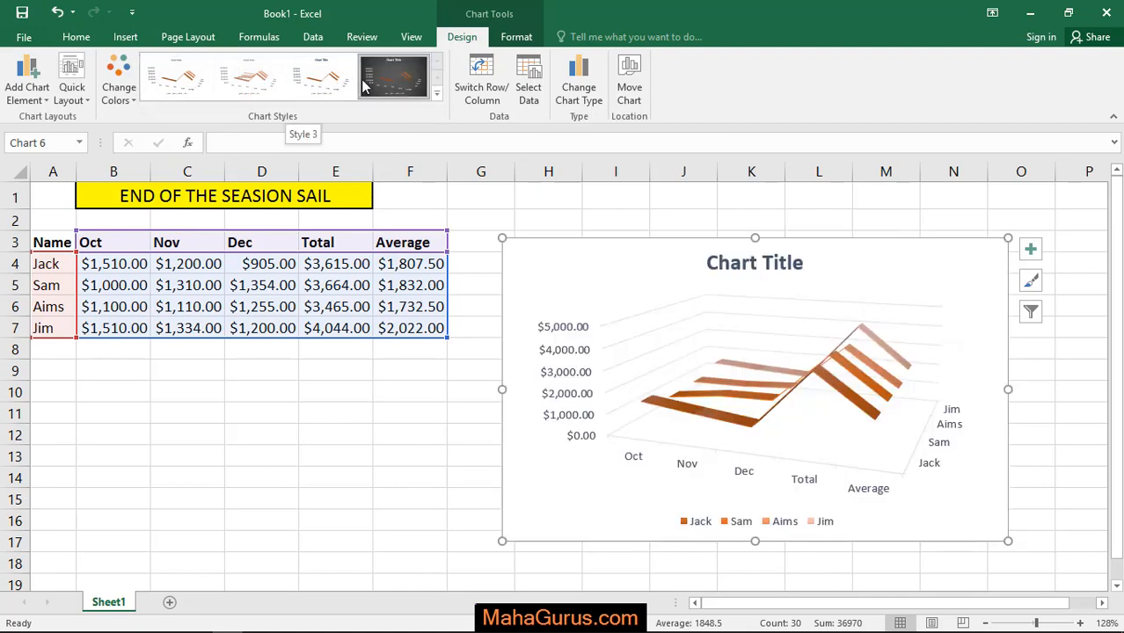
left_click(393, 77)
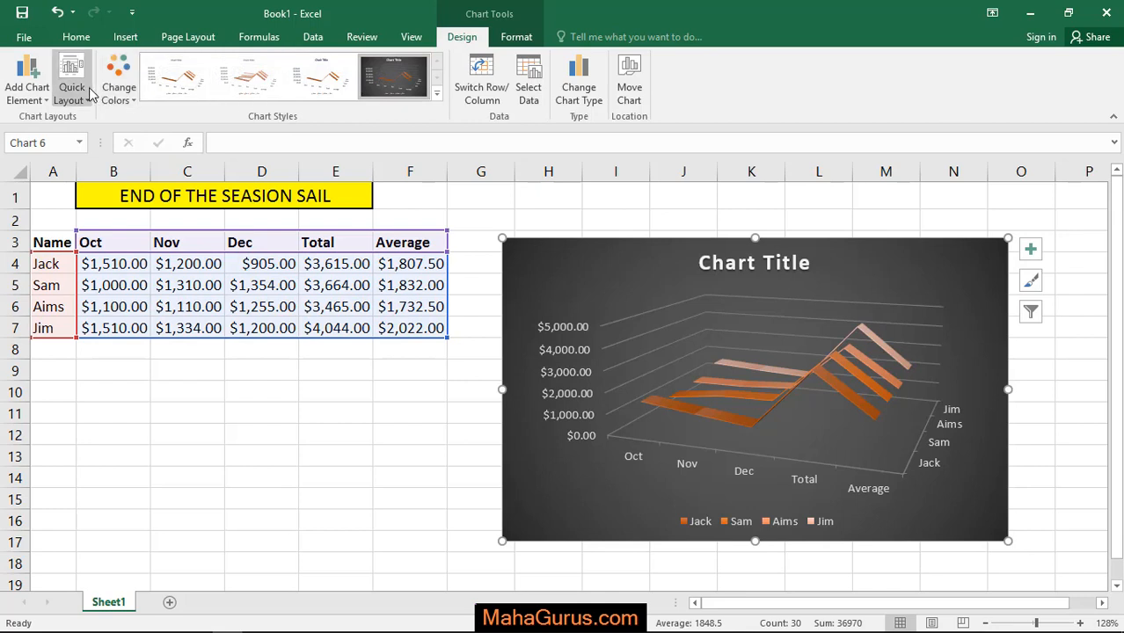
left_click(71, 79)
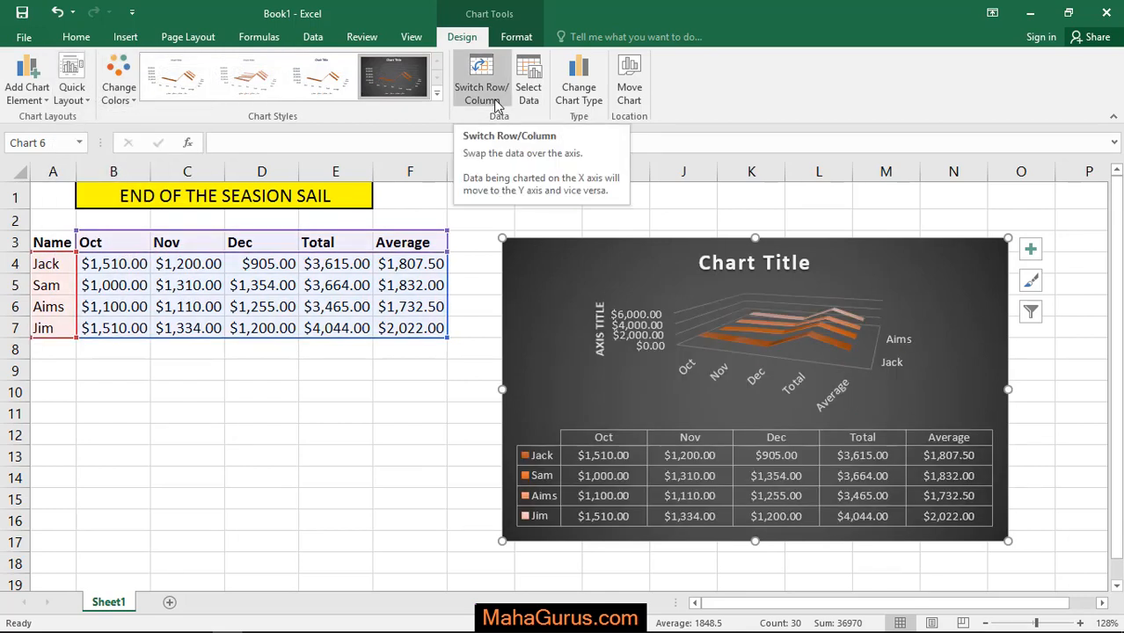
Step: Toggle Switch Row/Column, reapply the dark style, and end with names along the axis
left_click(481, 79)
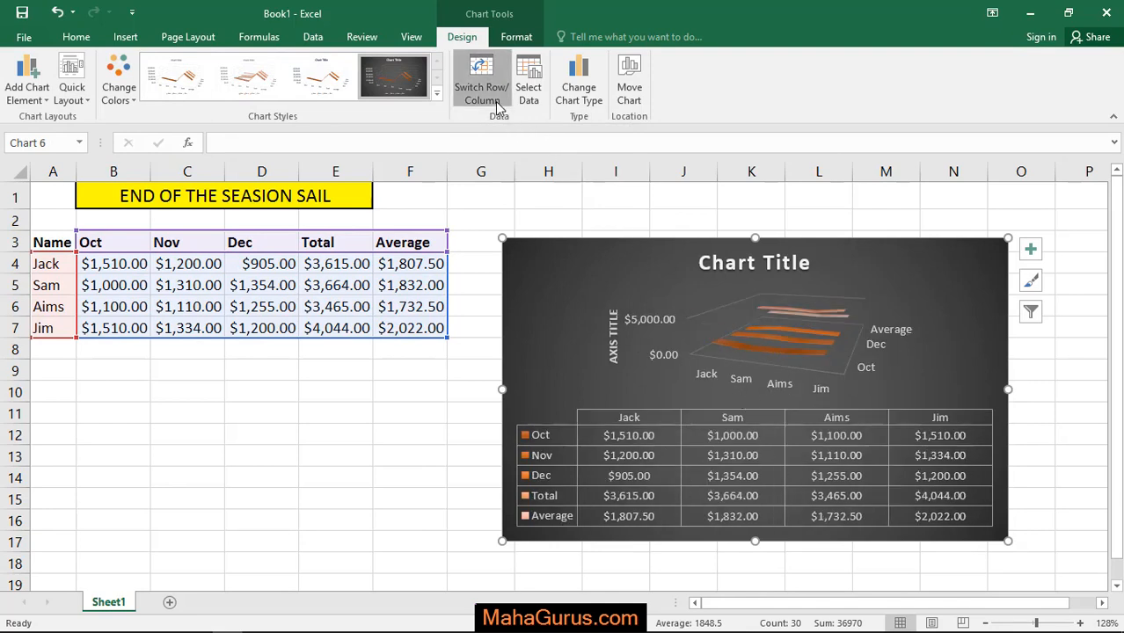
left_click(481, 80)
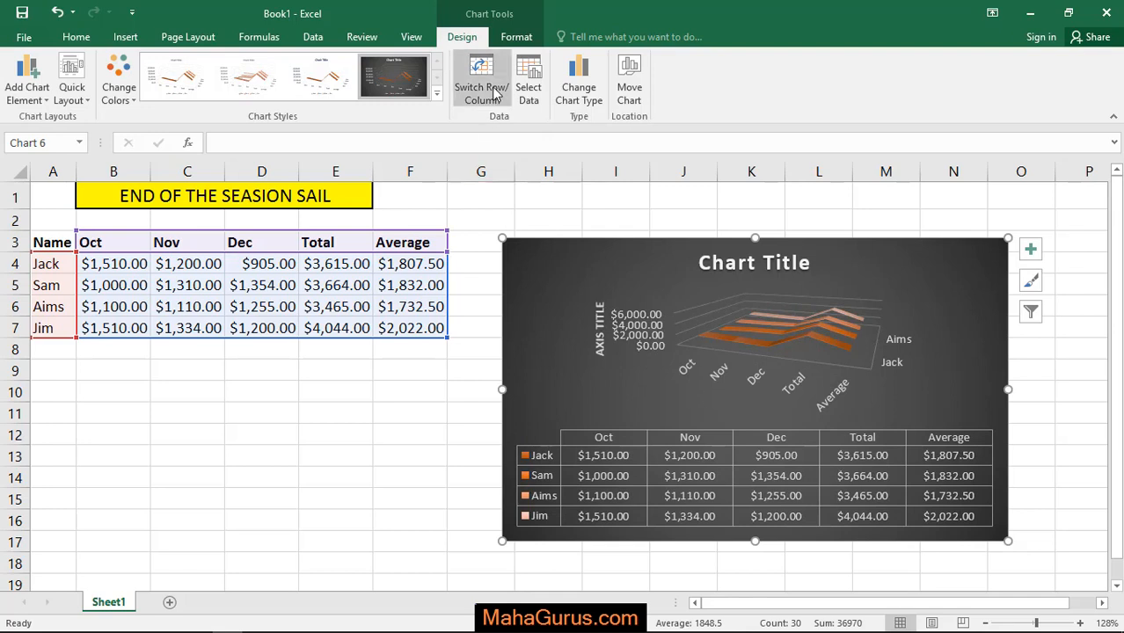
mouse_move(393, 76)
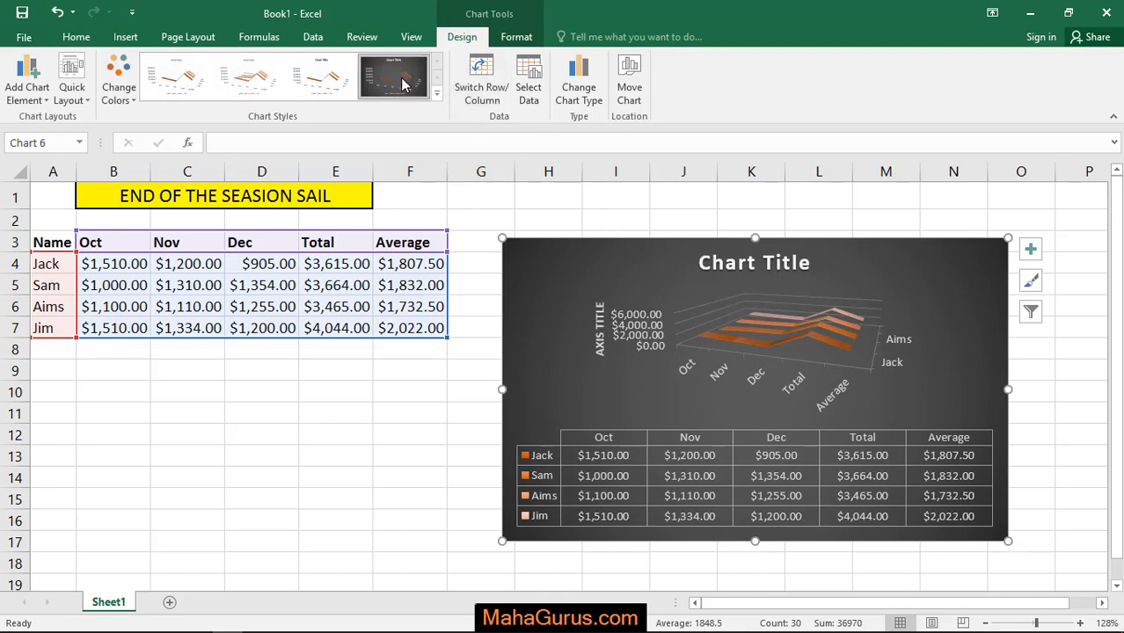
left_click(393, 76)
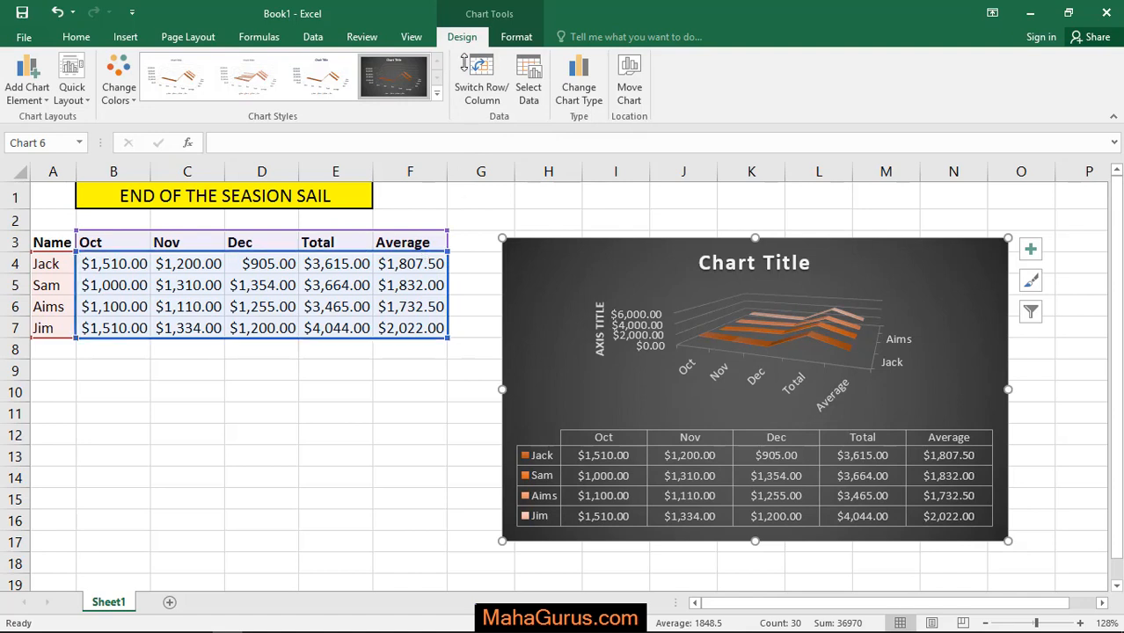
mouse_move(481, 79)
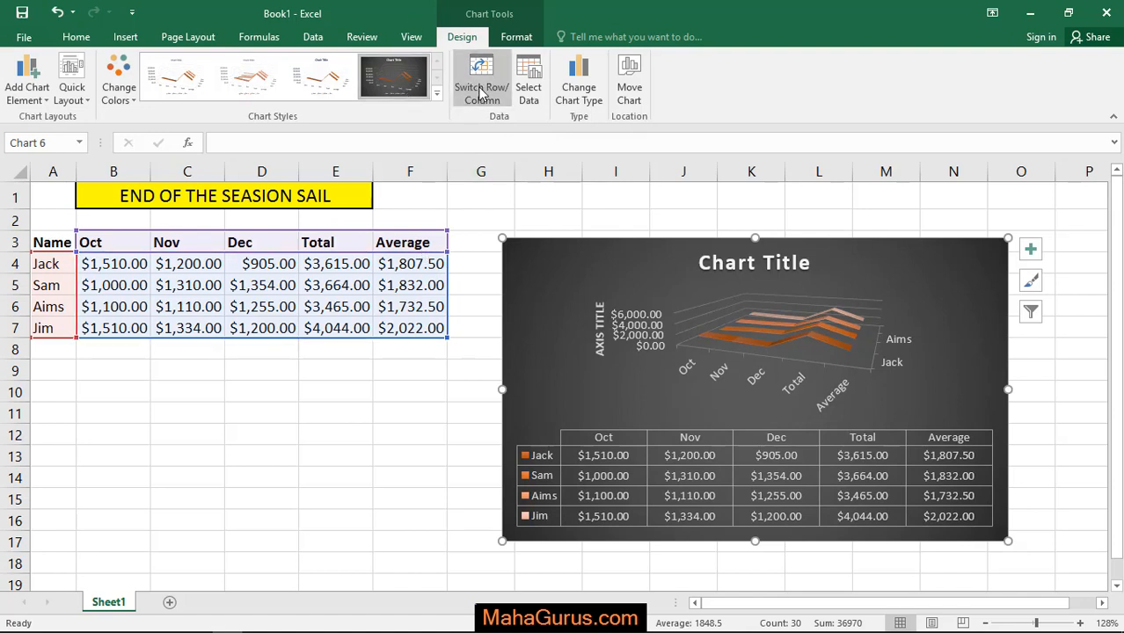
left_click(481, 79)
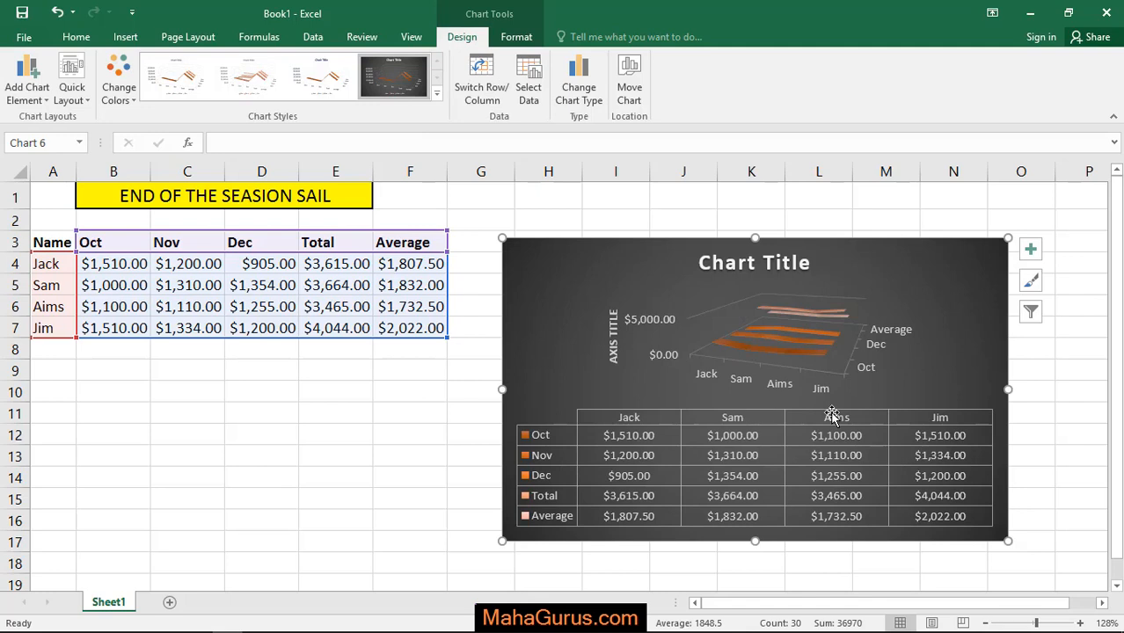
mouse_move(562, 342)
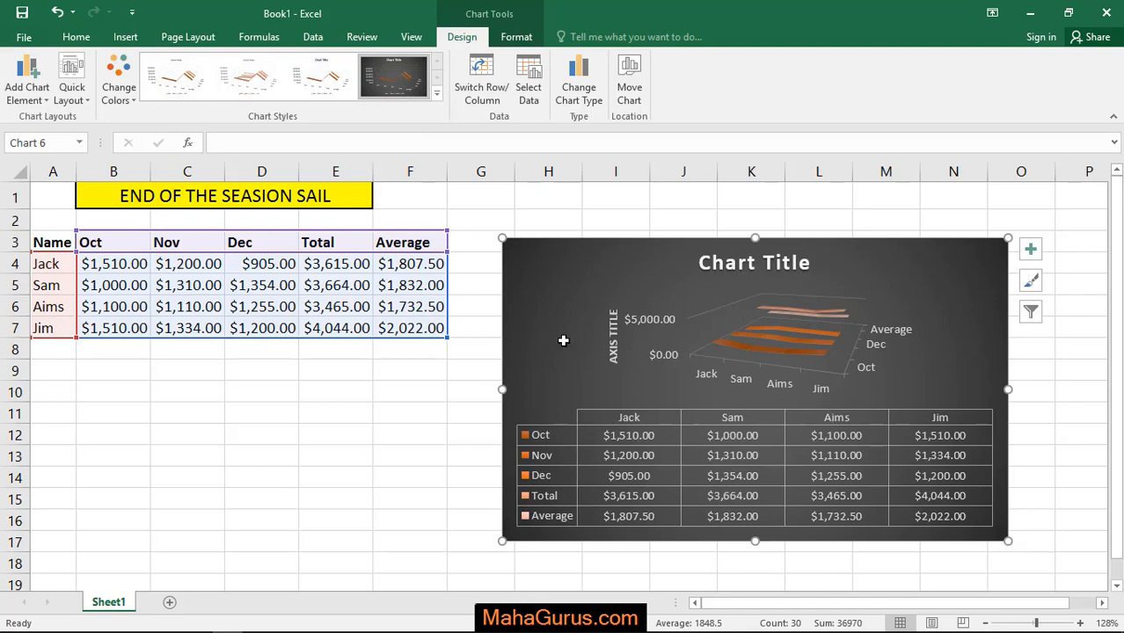